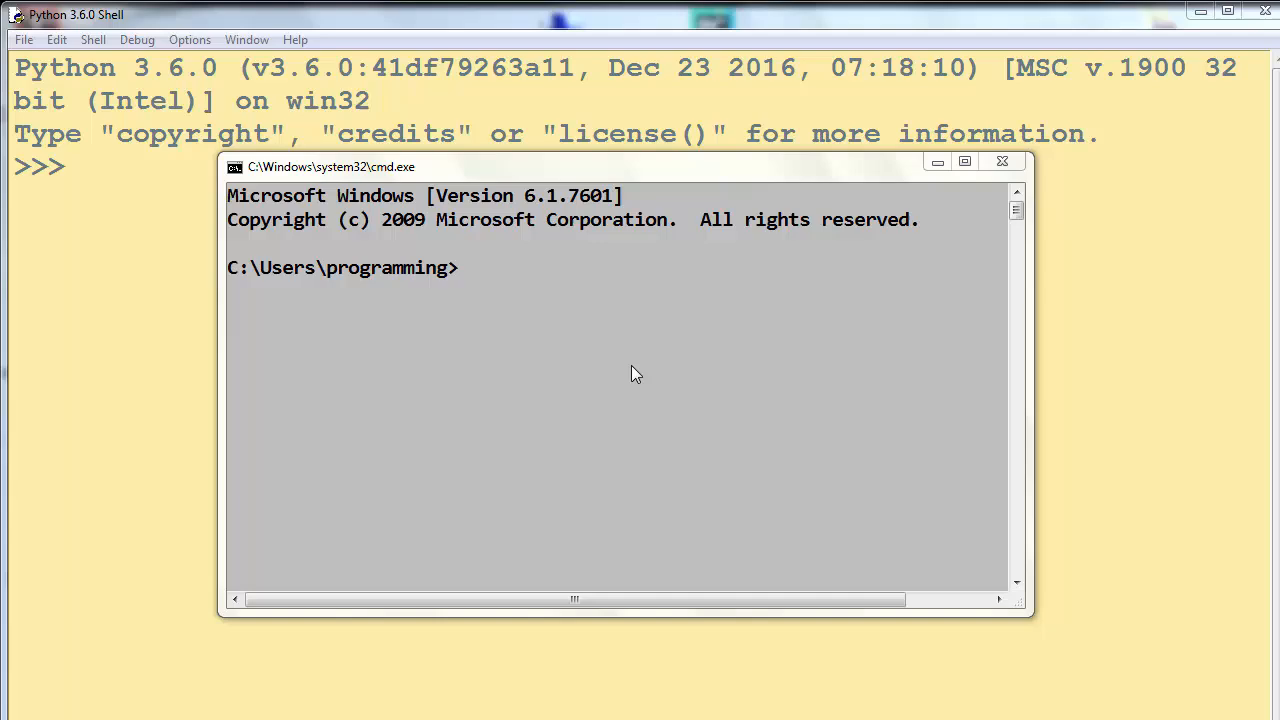
mouse_move(478, 337)
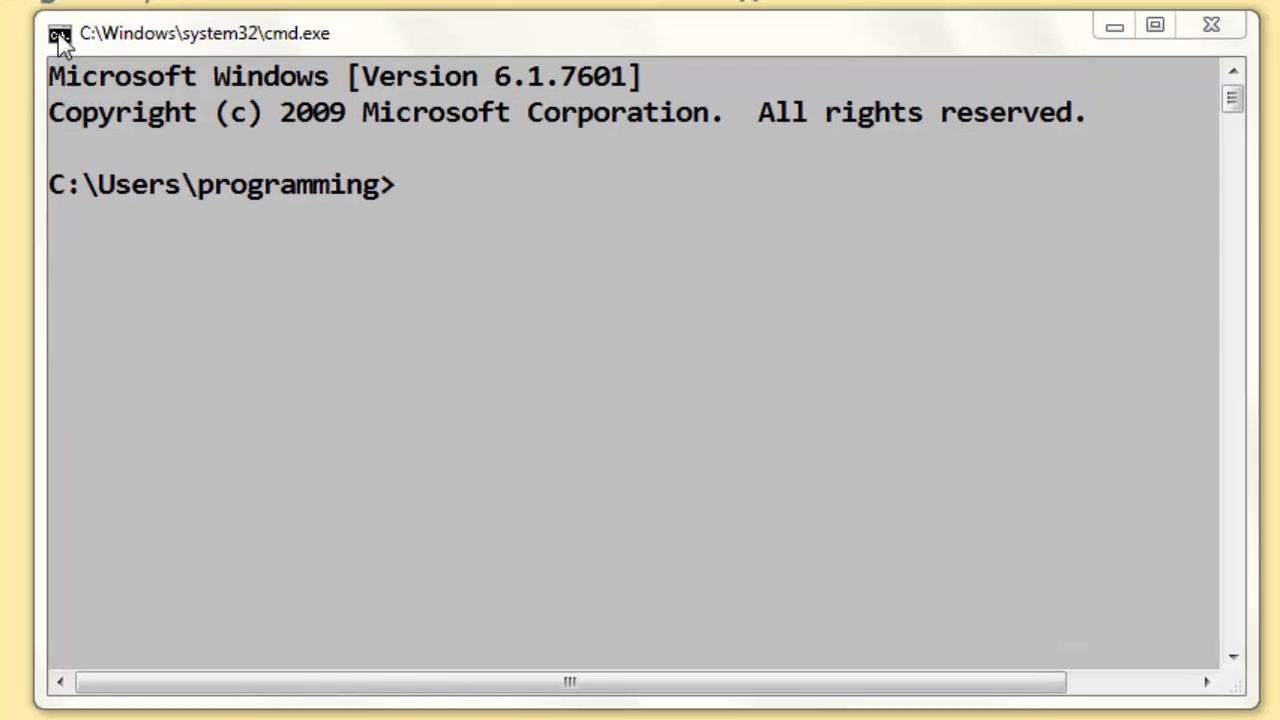
Open the console window's settings, then enter 'pip install --upgrade pip' at the C:\Users\programming> prompt without running it.
left_click(60, 33)
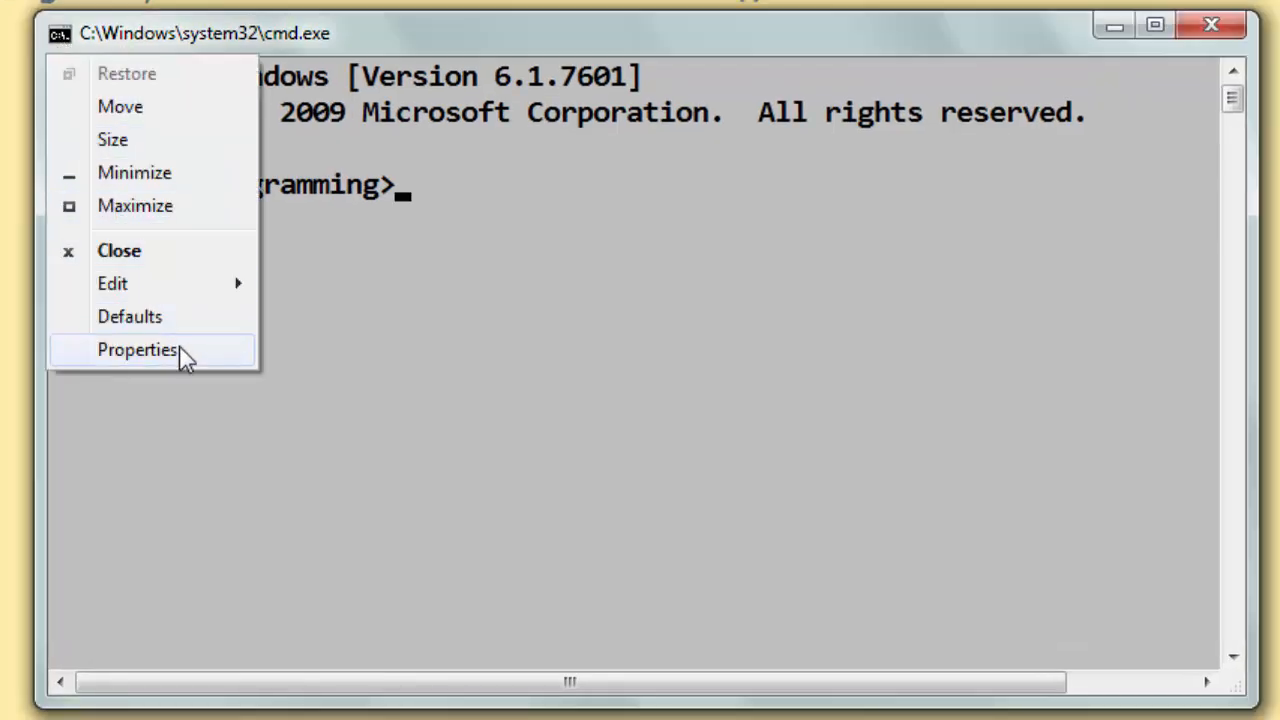
left_click(137, 349)
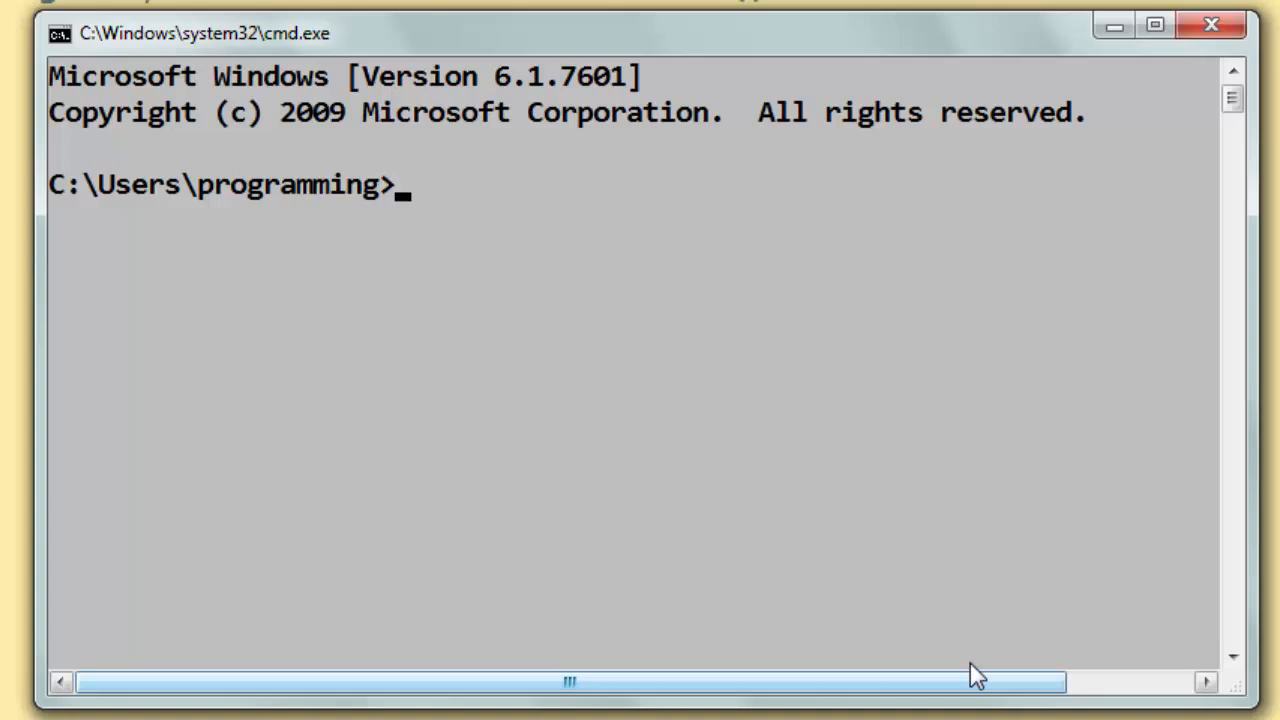
type("p")
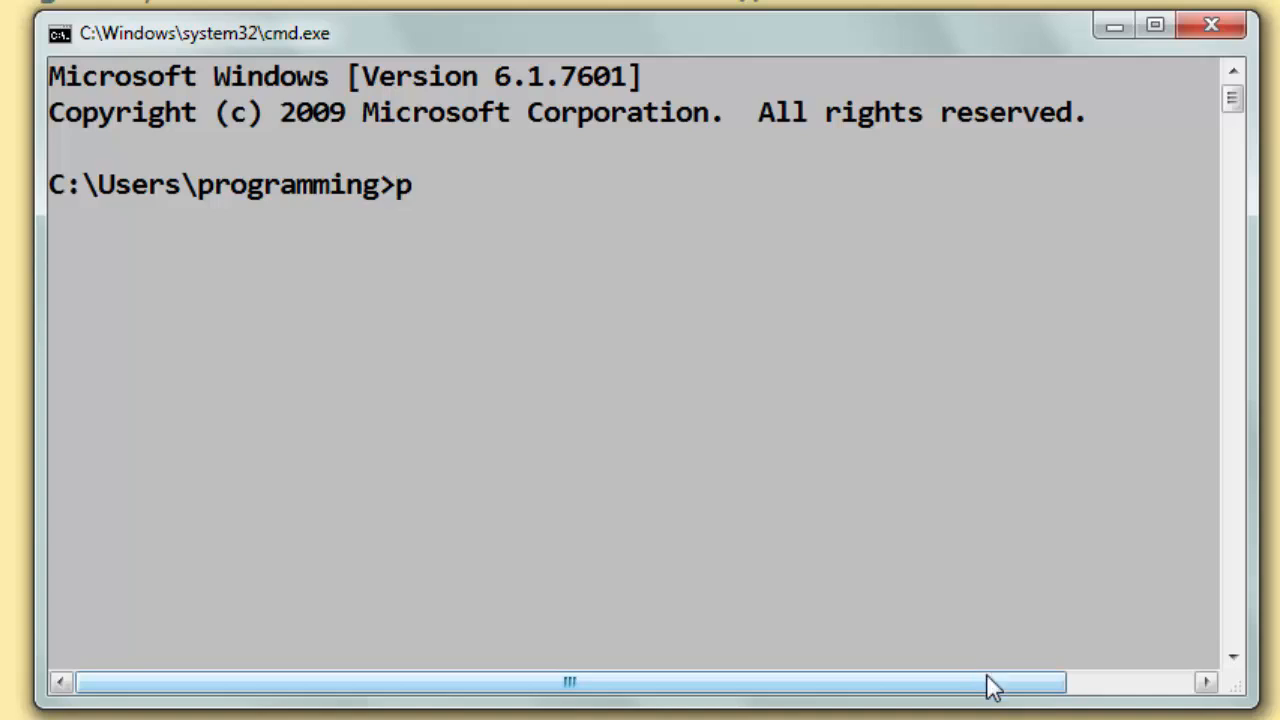
type("ip insta")
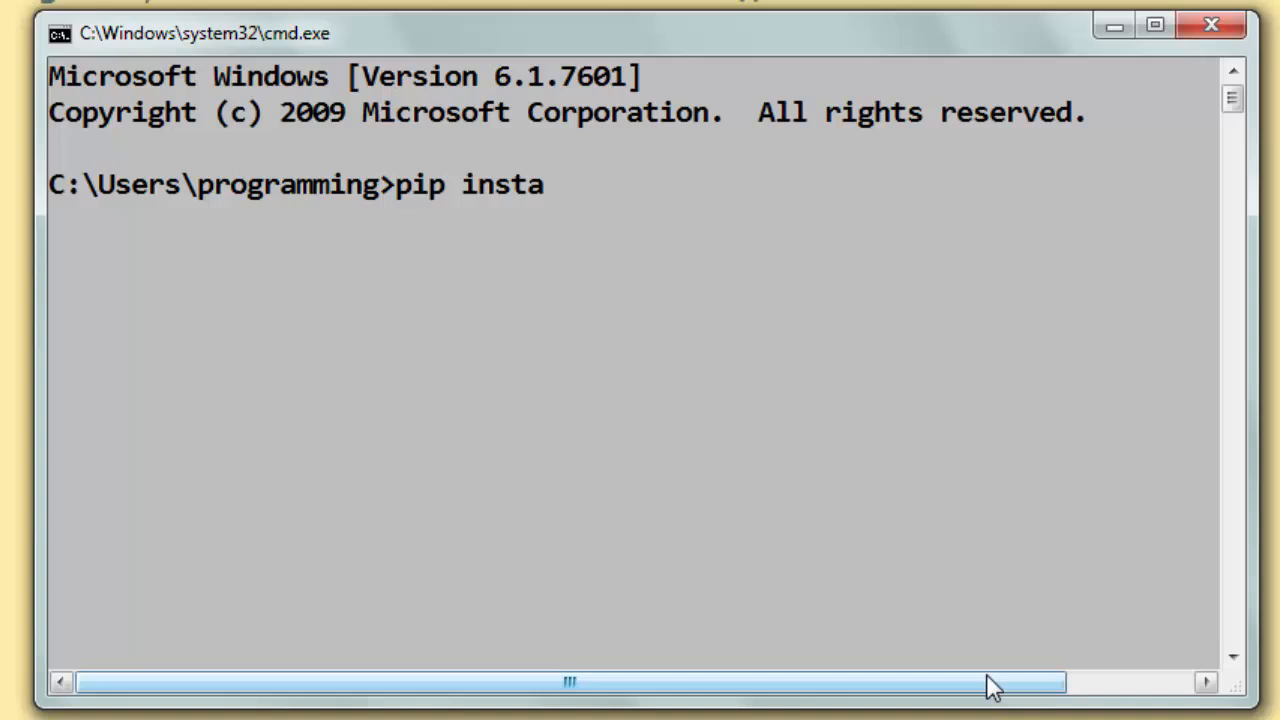
type("ll --")
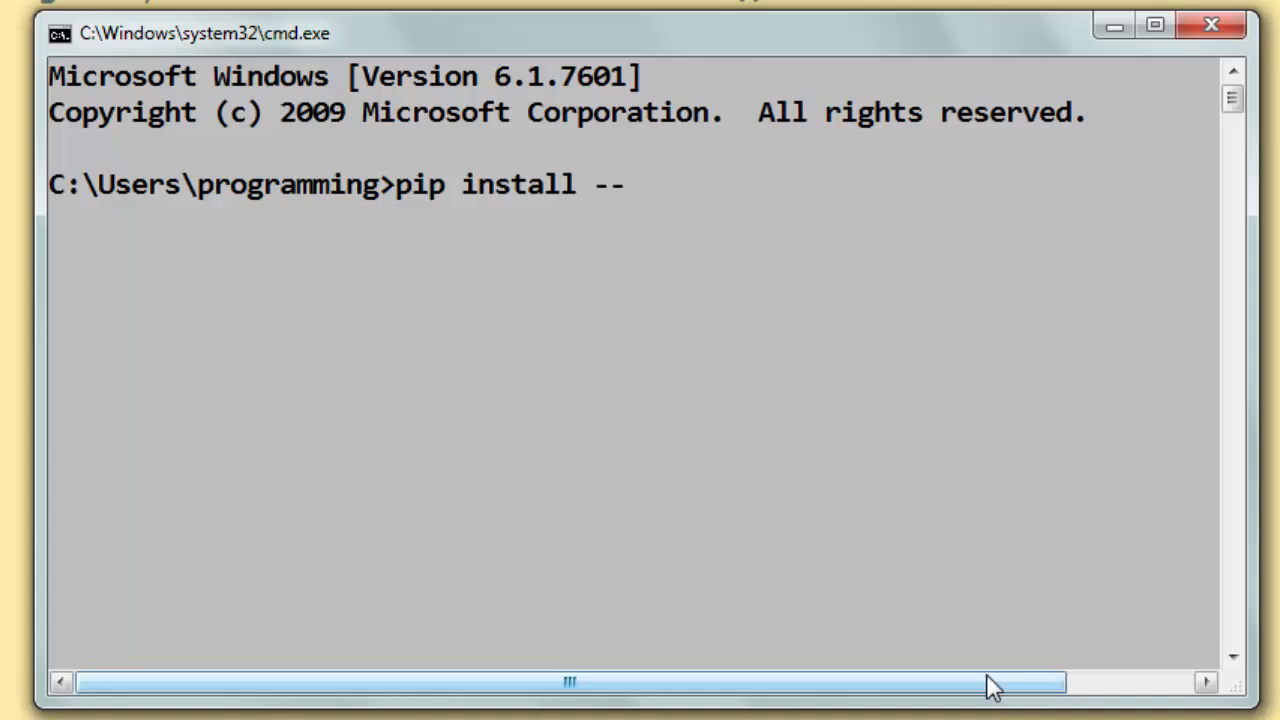
type("upgrade pip")
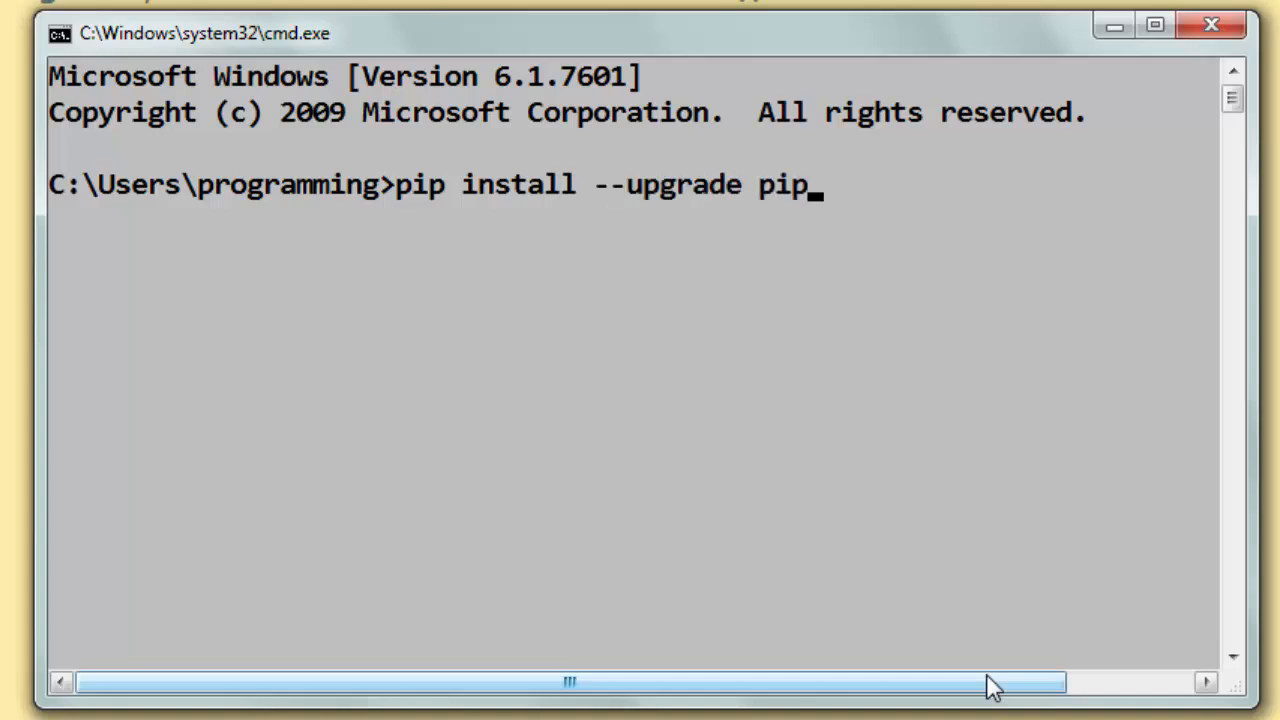